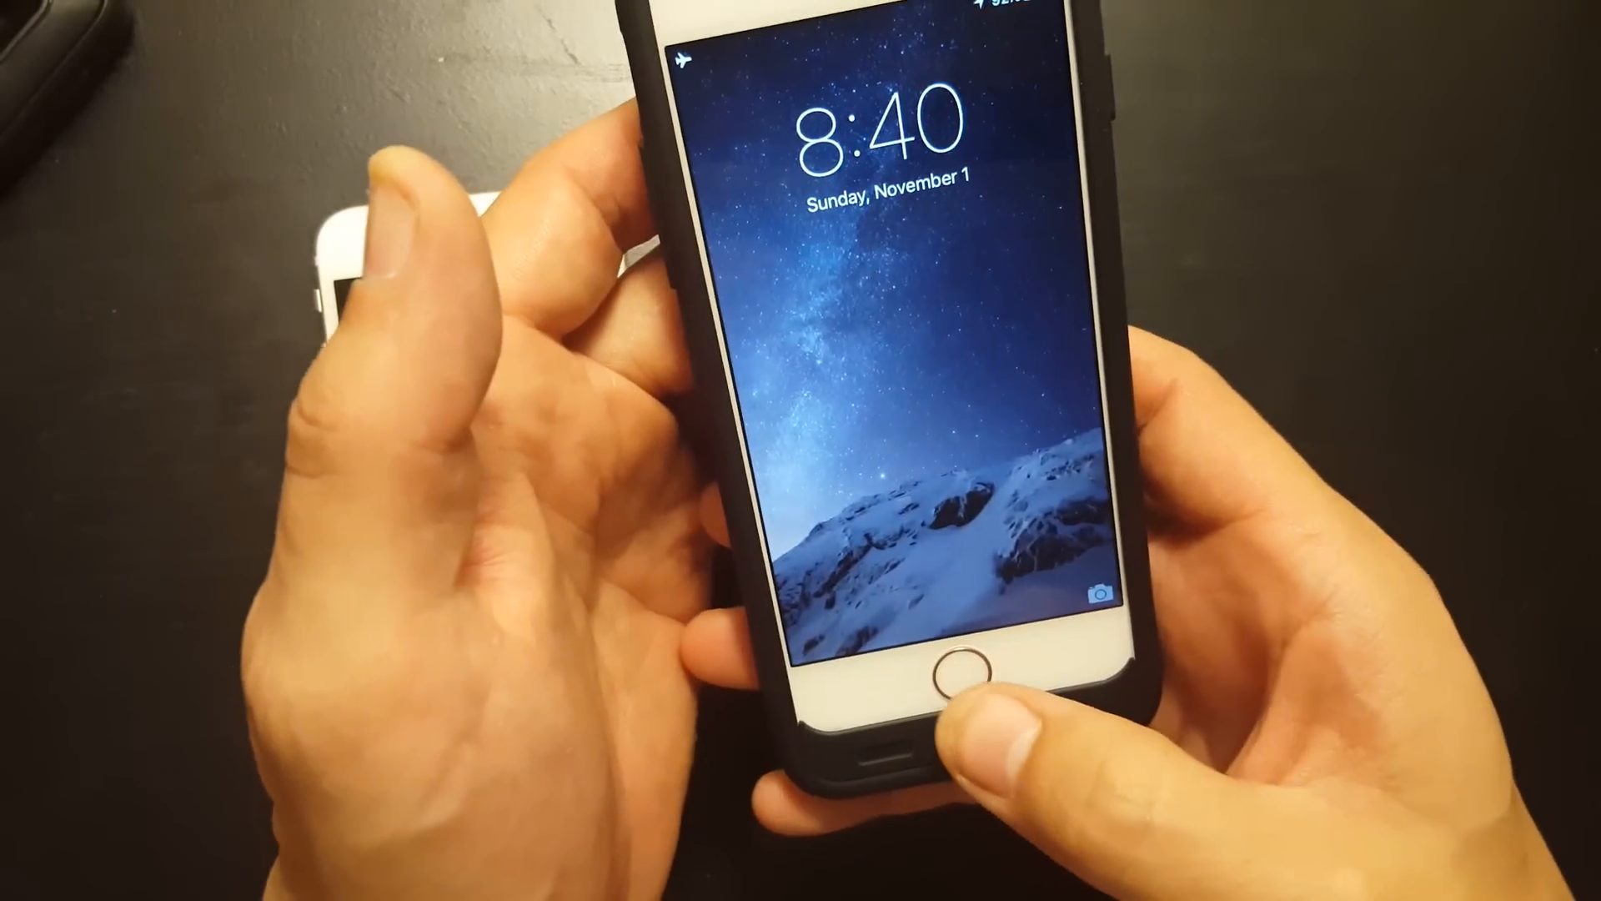
Unlock the iPhone and go to Privacy > Camera in Settings.
click(940, 664)
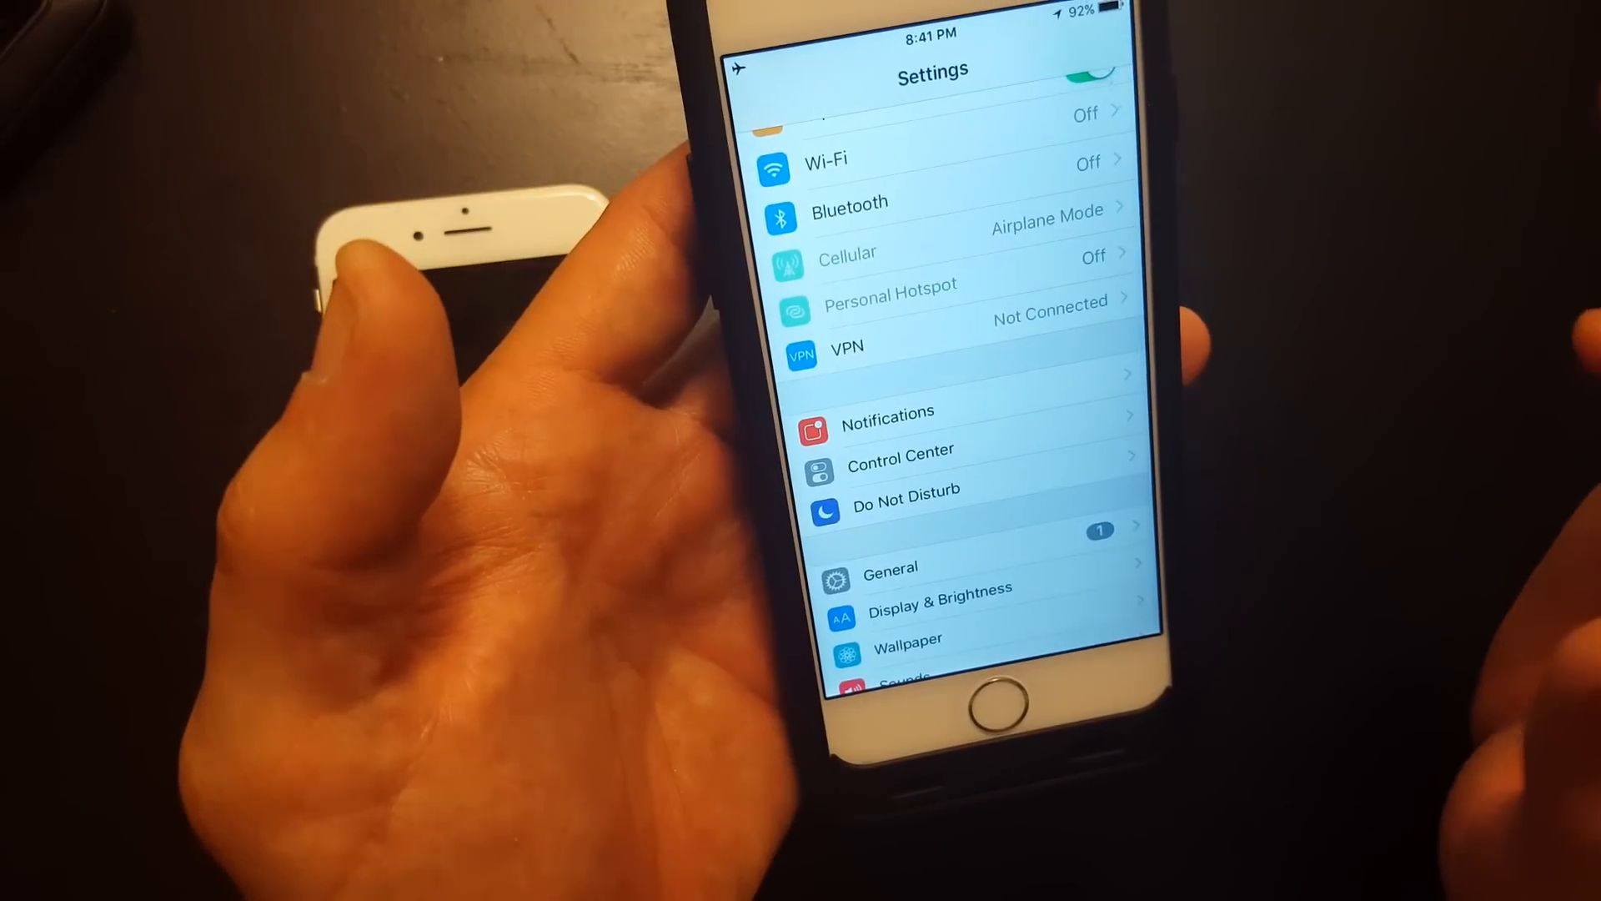
scroll(down, 3)
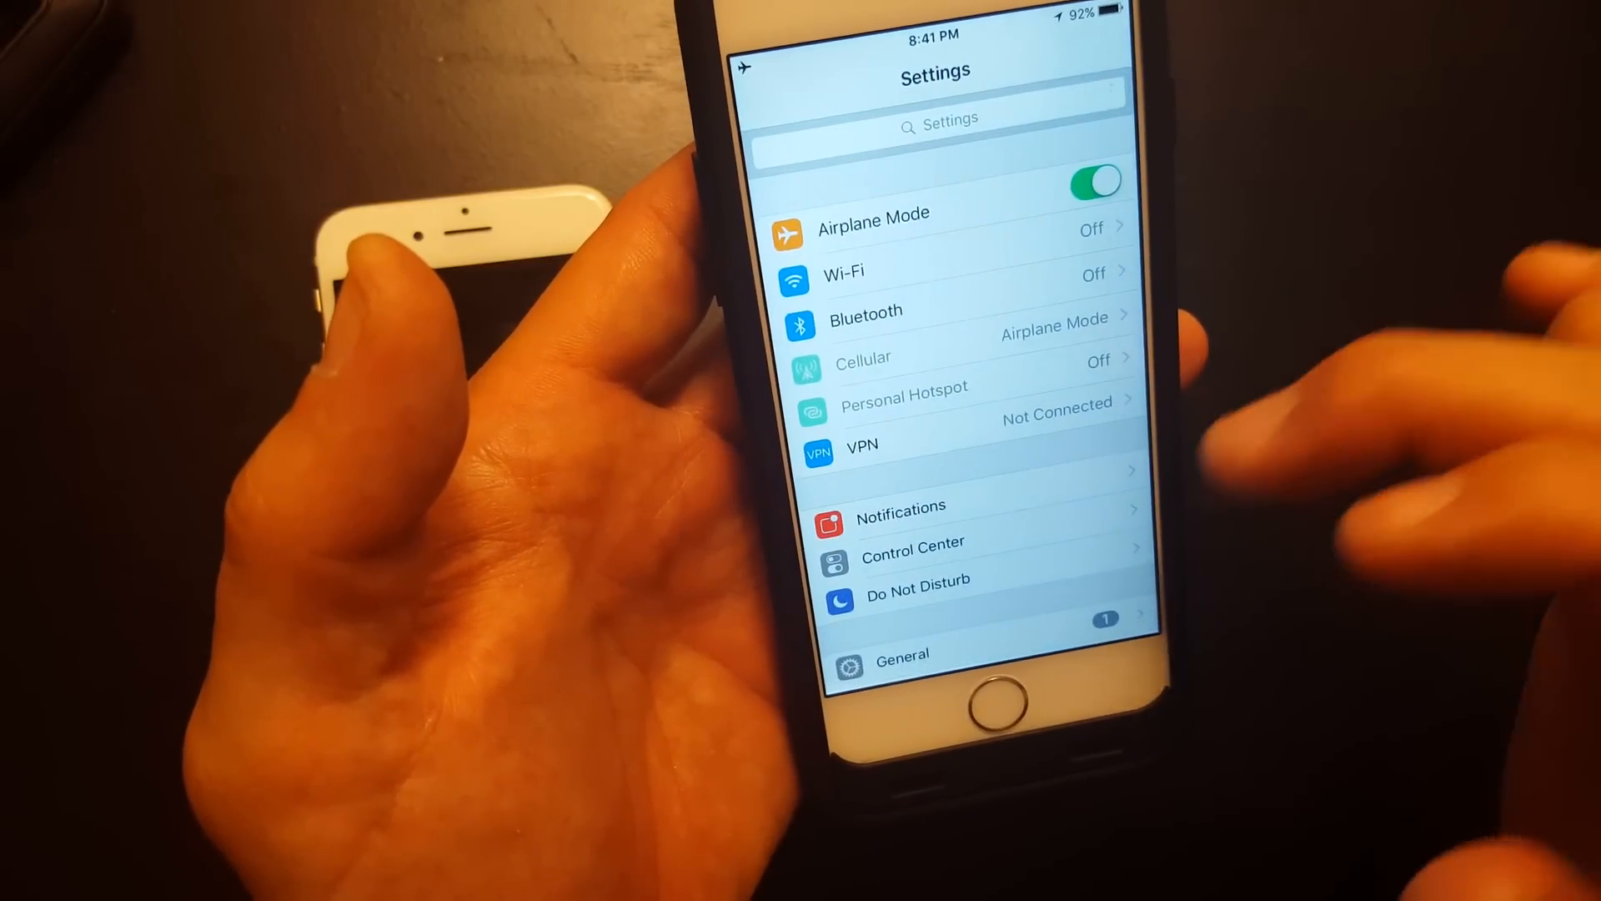
scroll(down, 3)
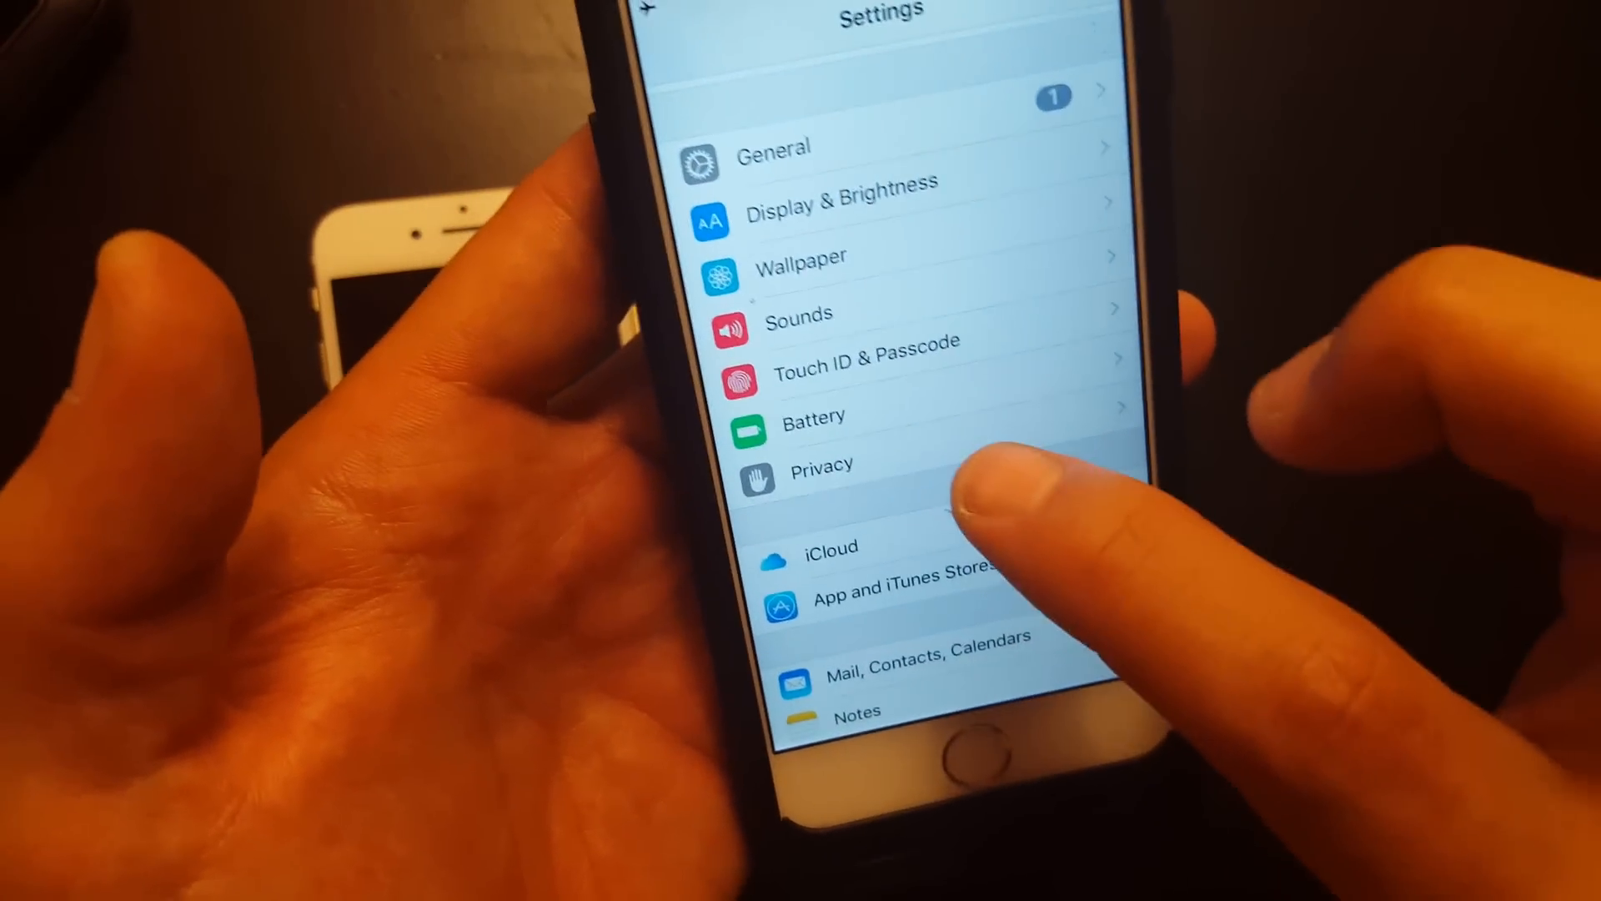
click(820, 464)
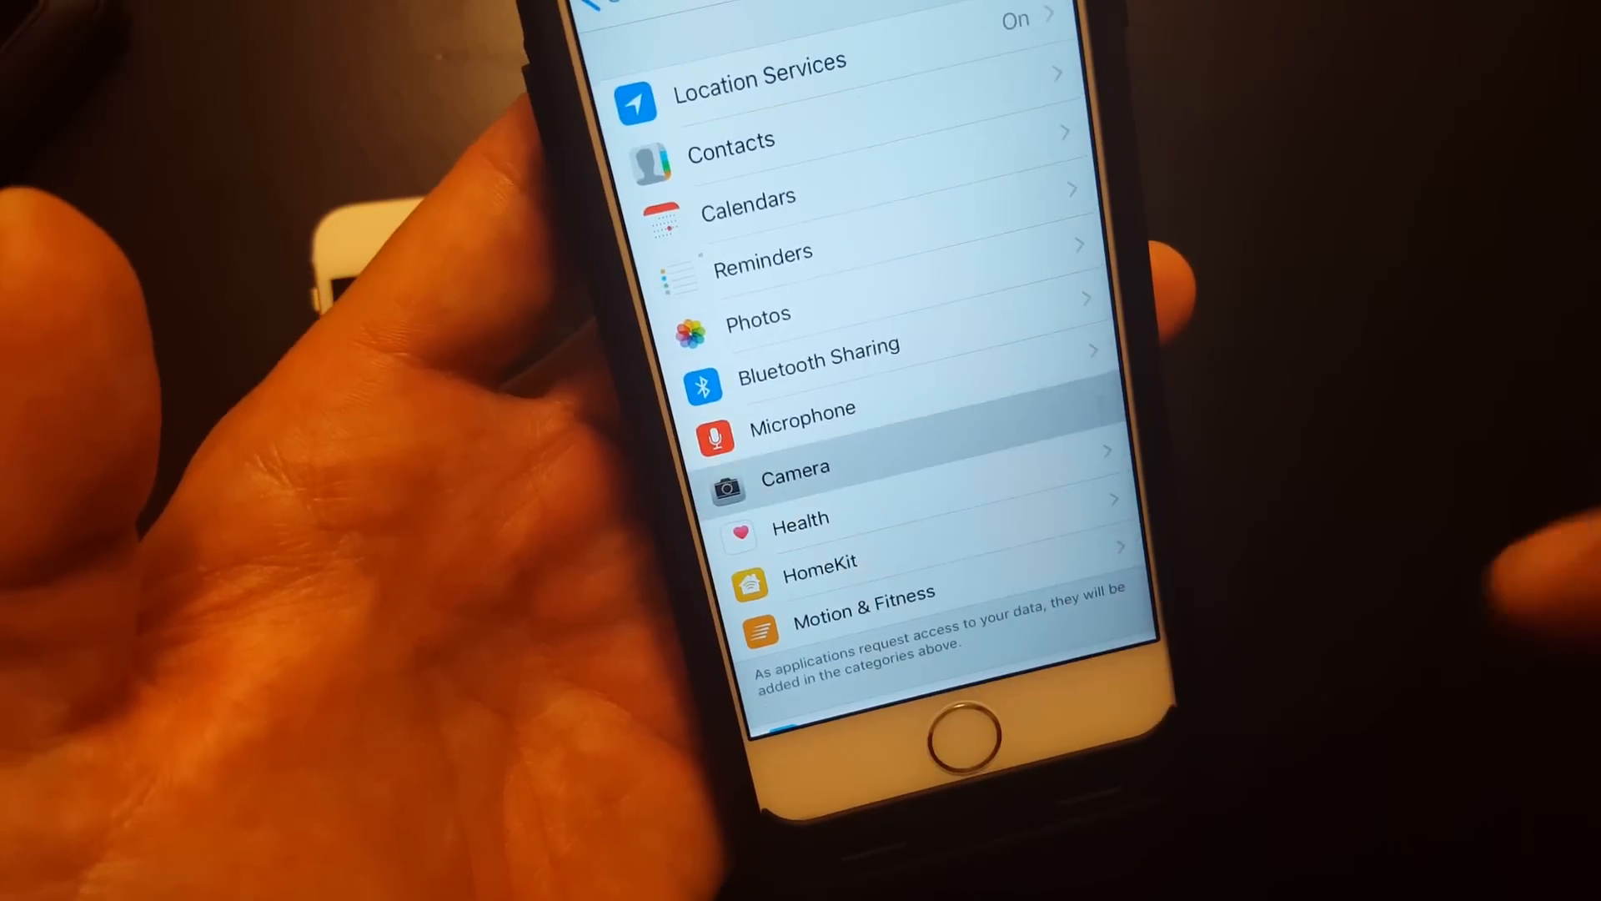
click(795, 468)
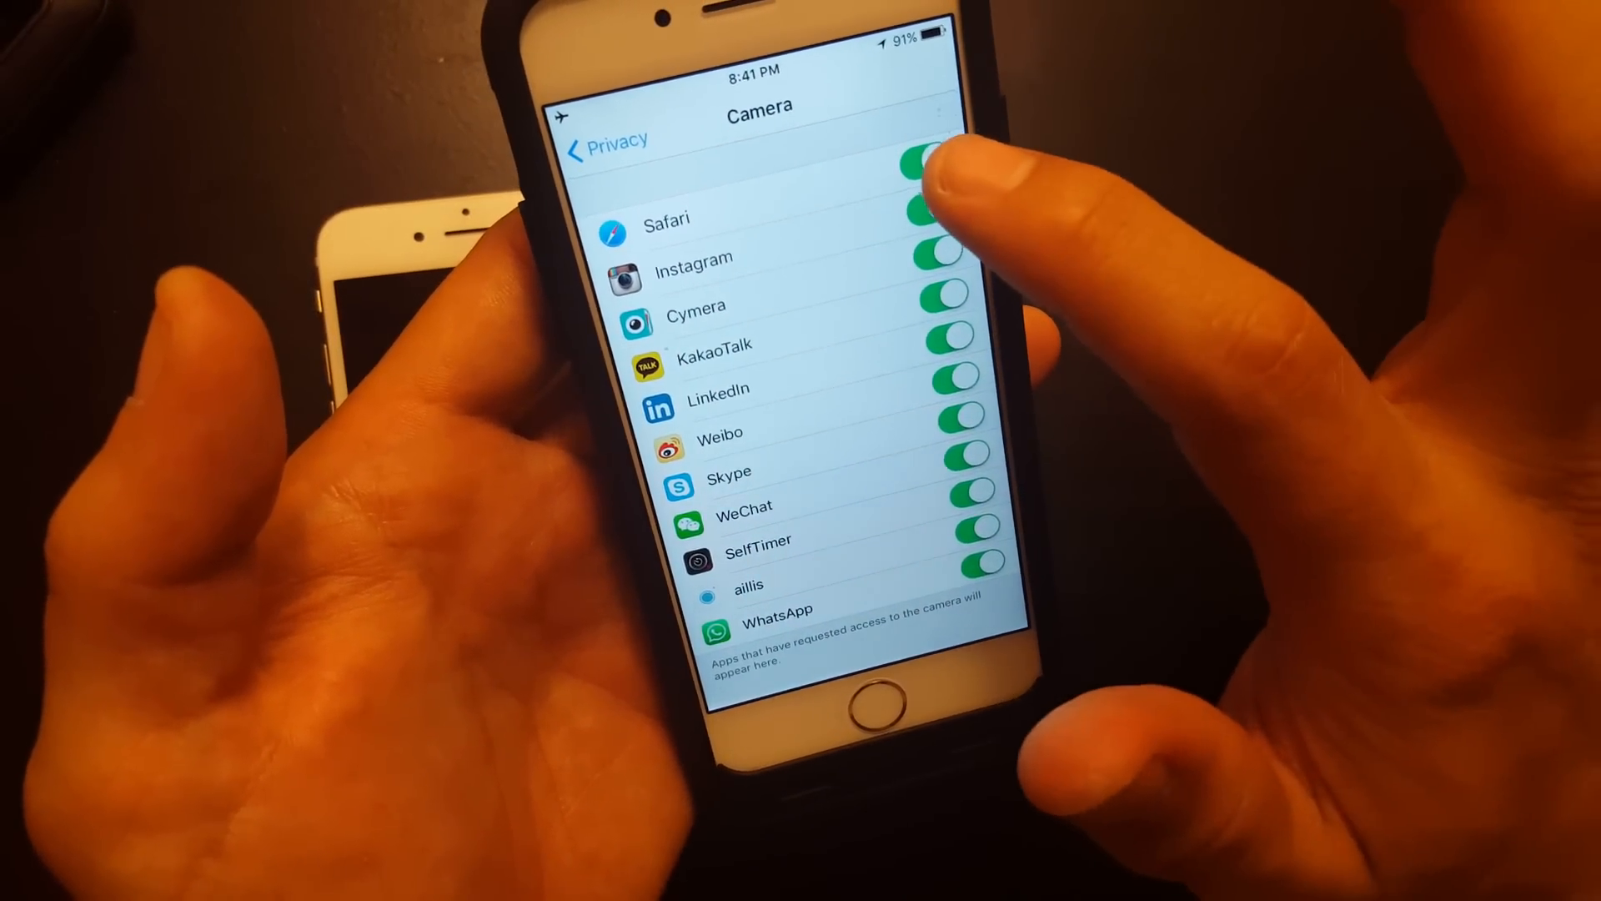
Toggle the first app's camera access off and back on, leaving all access enabled.
click(926, 204)
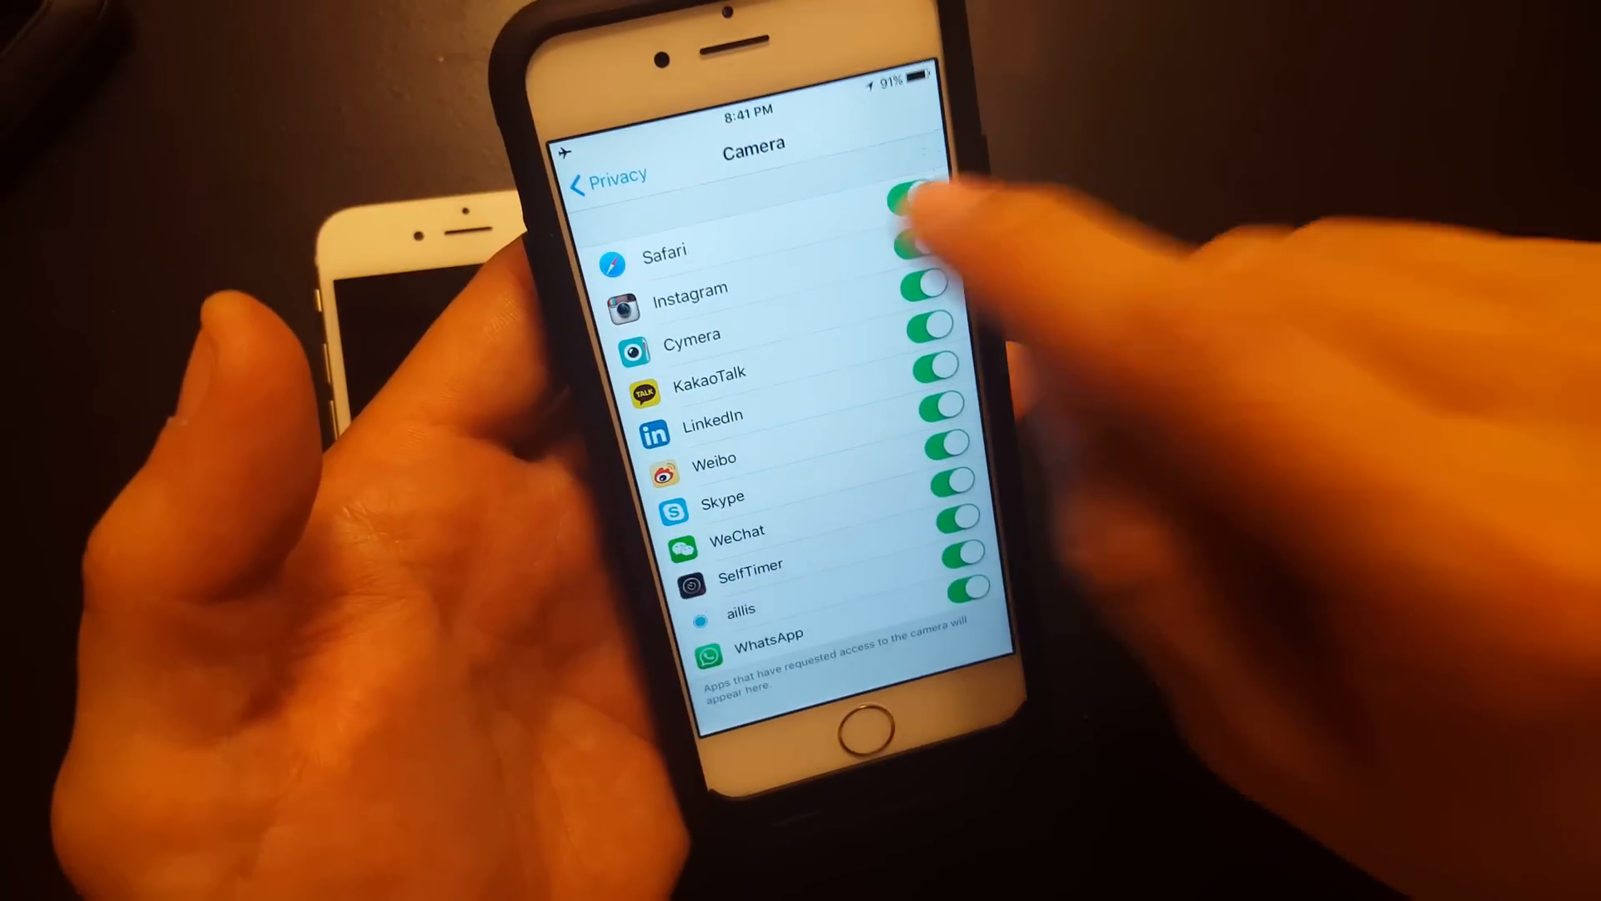
click(914, 200)
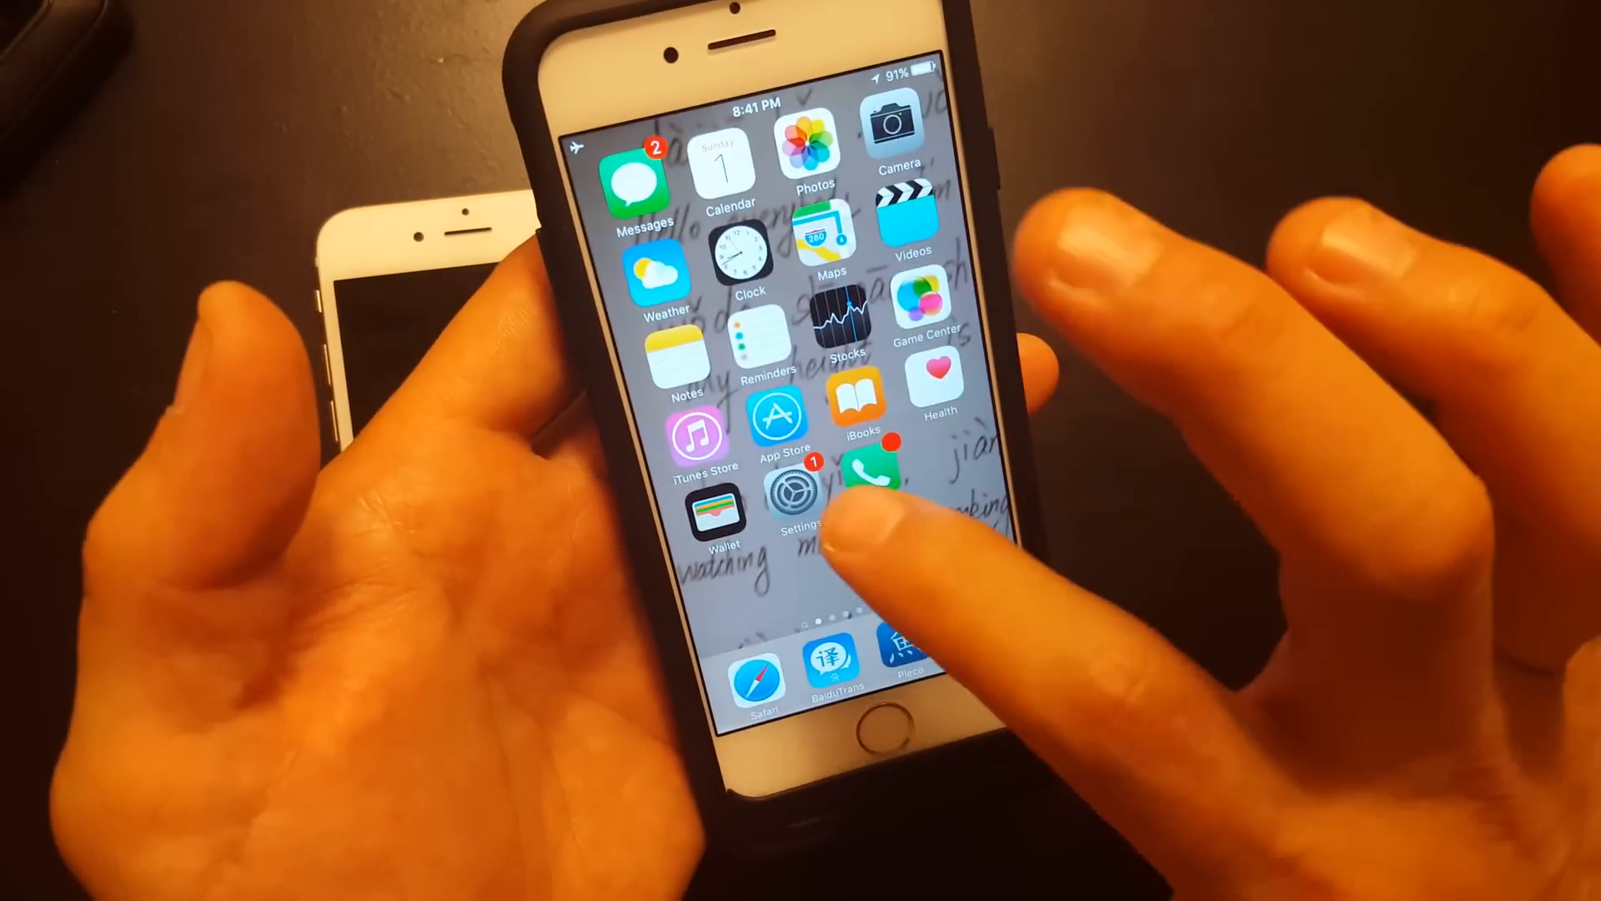
Reopen Settings, return to the main list, and enter General.
click(797, 495)
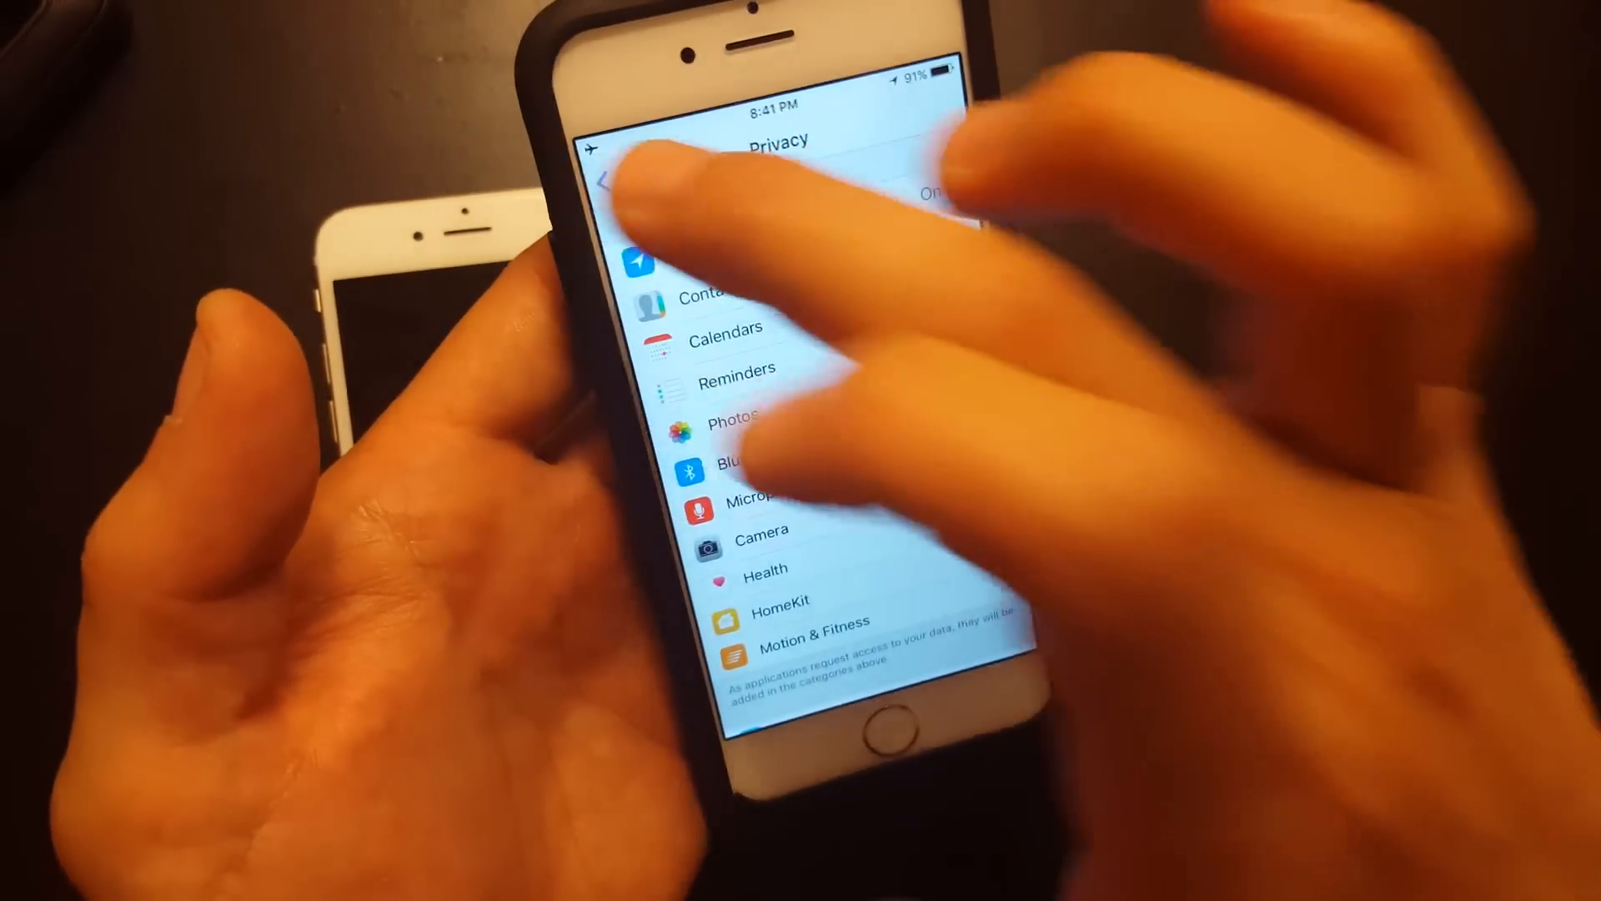
click(613, 179)
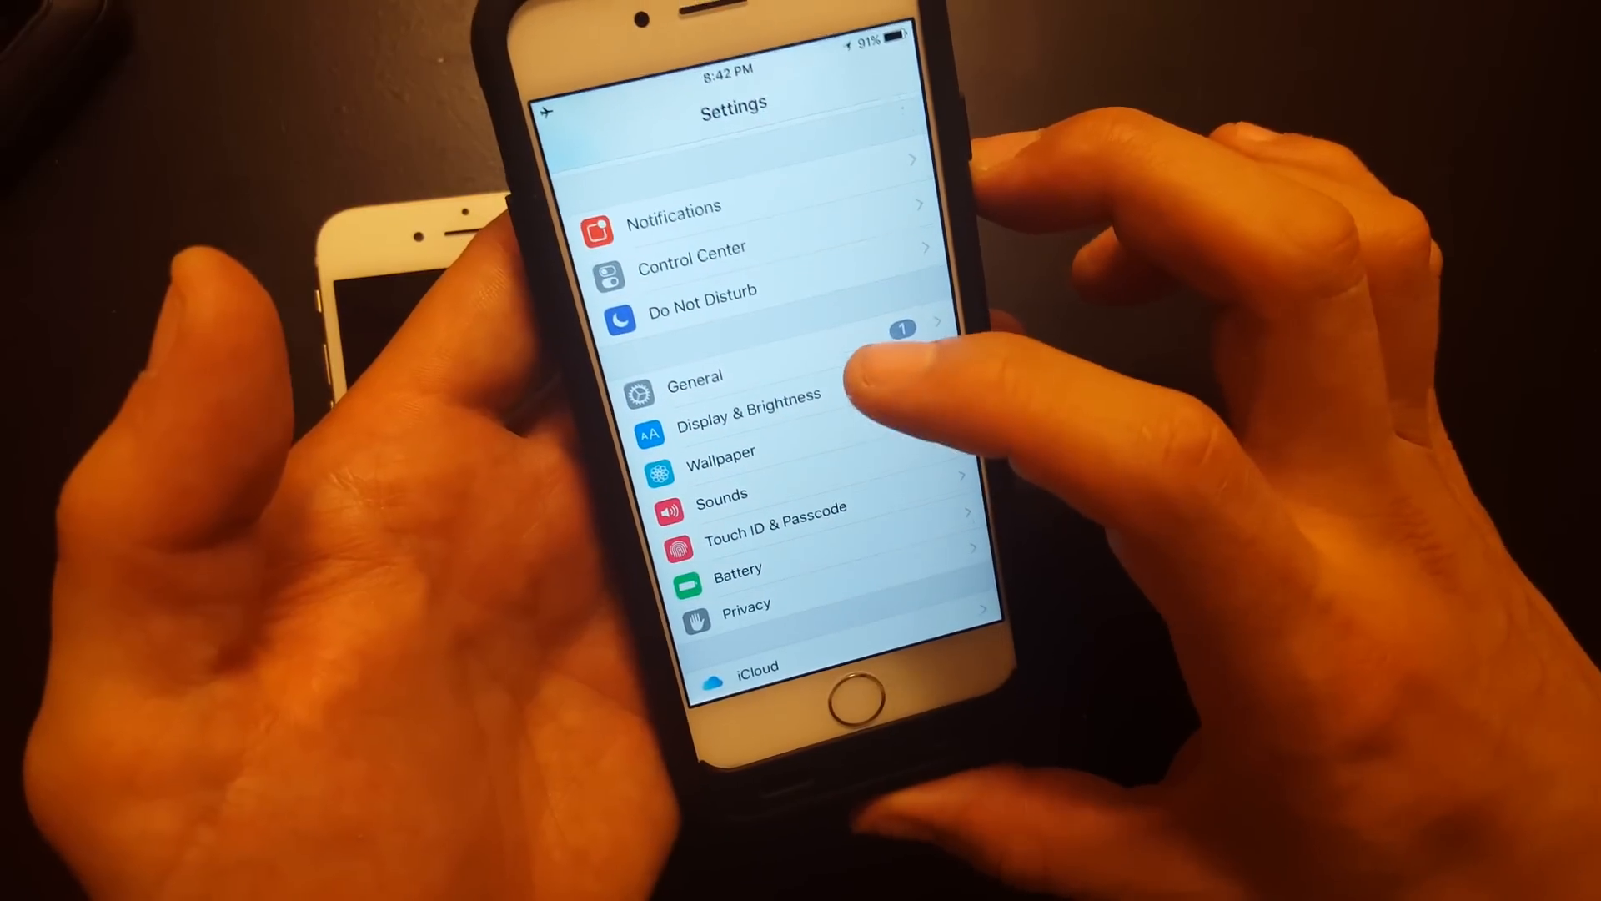
click(695, 383)
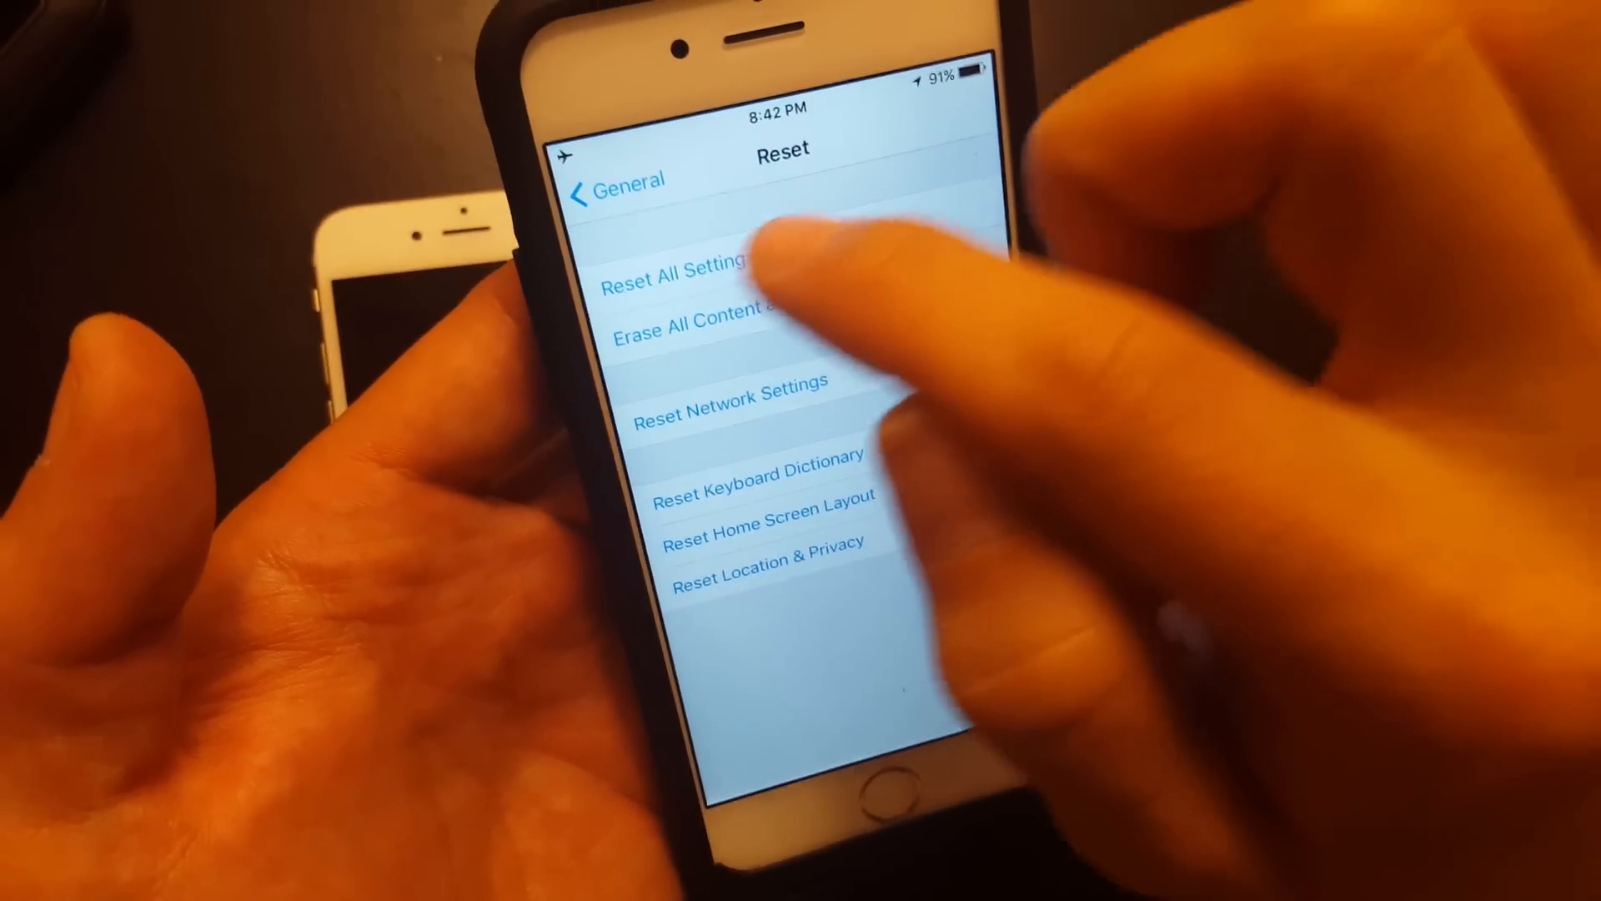
Choose Reset All Settings and proceed through the confirmation sheet.
click(674, 260)
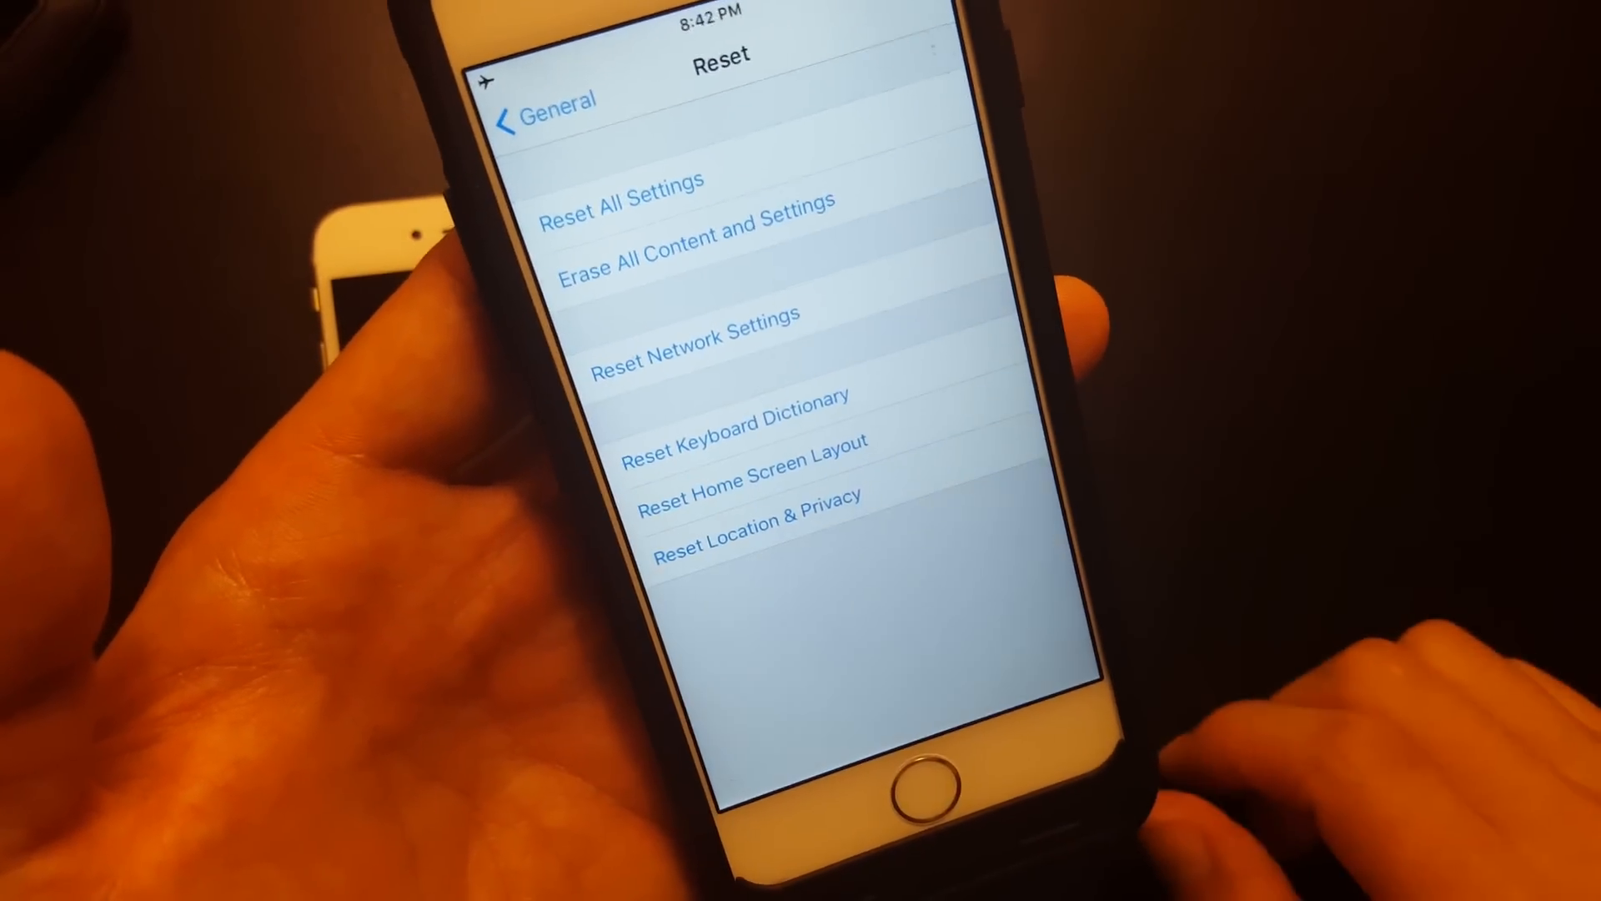
click(620, 196)
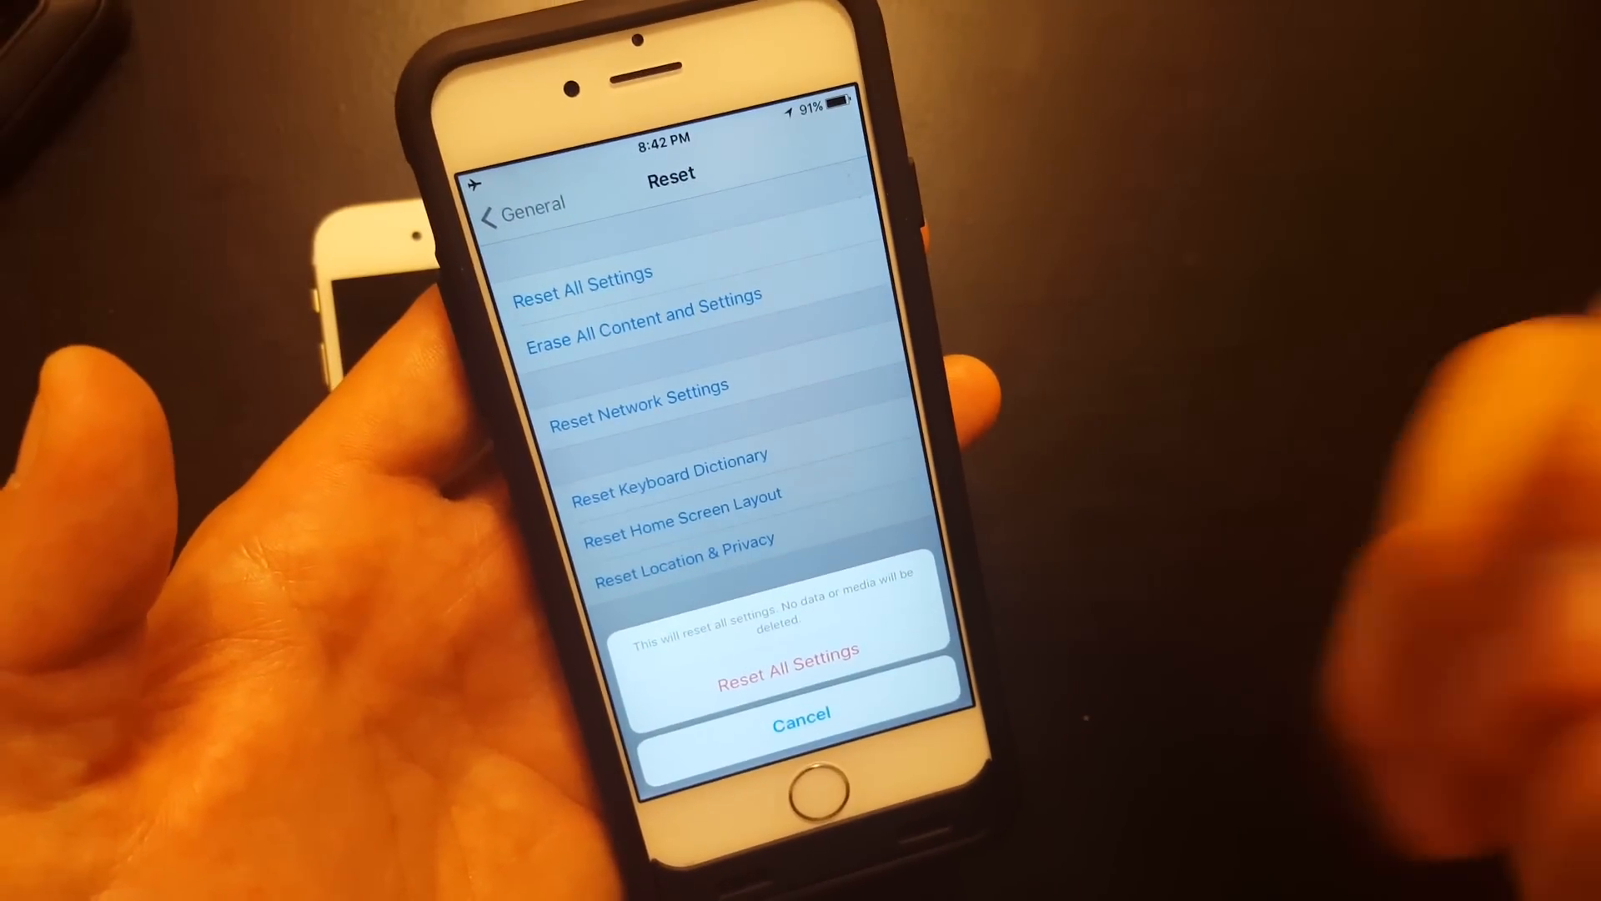
mouse_move(1123, 562)
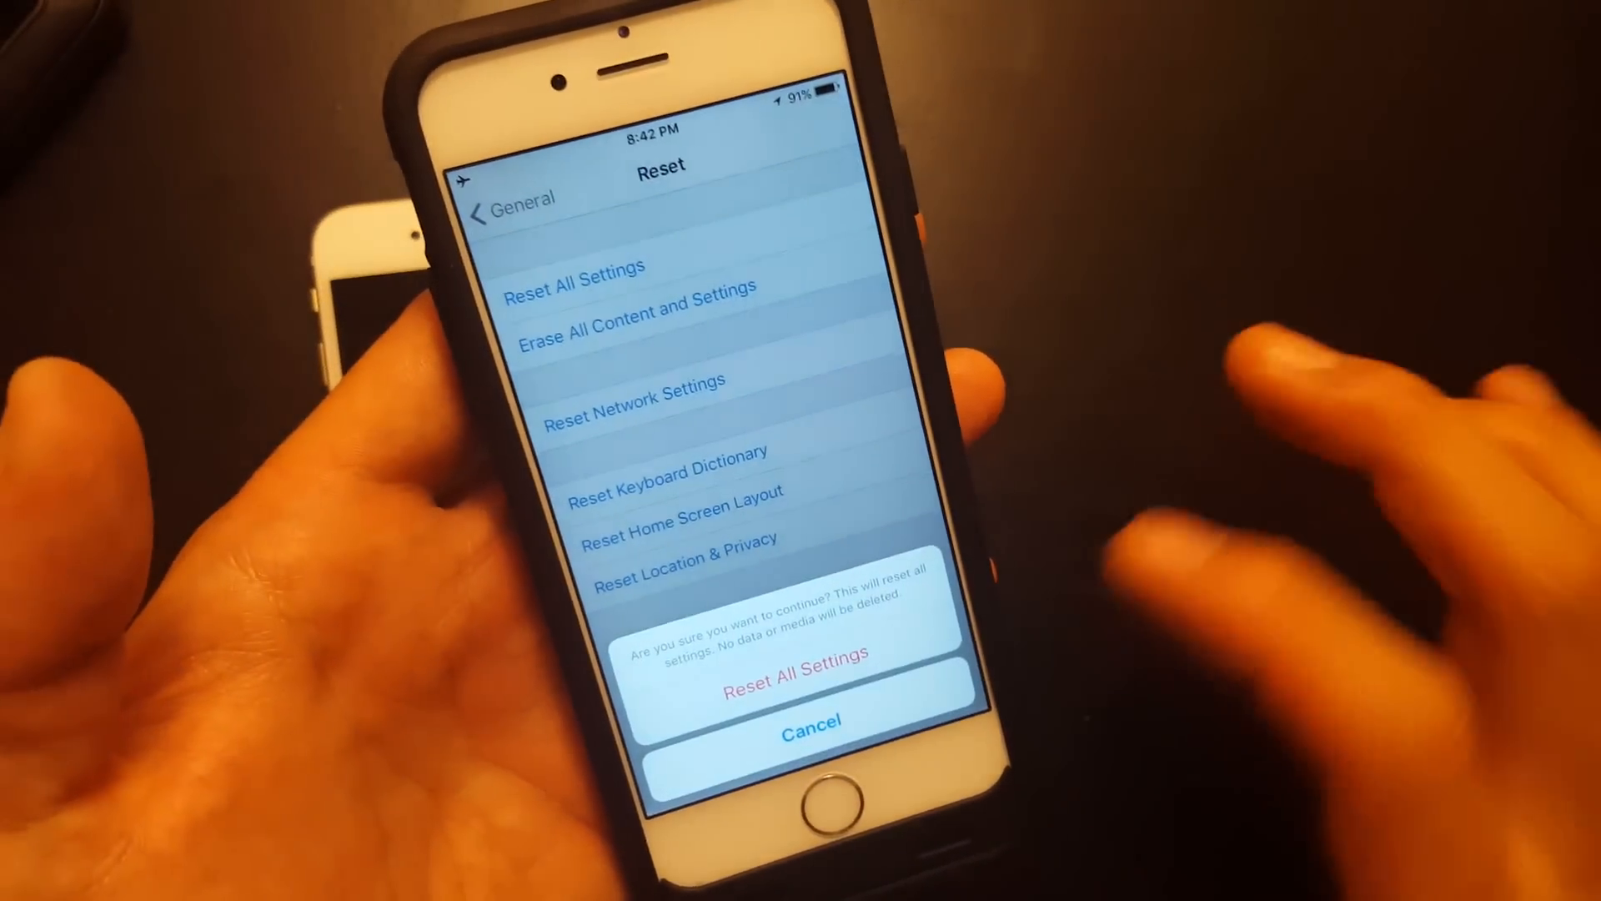
Confirm Reset All Settings and start typing the passcode on the second iPhone.
click(795, 681)
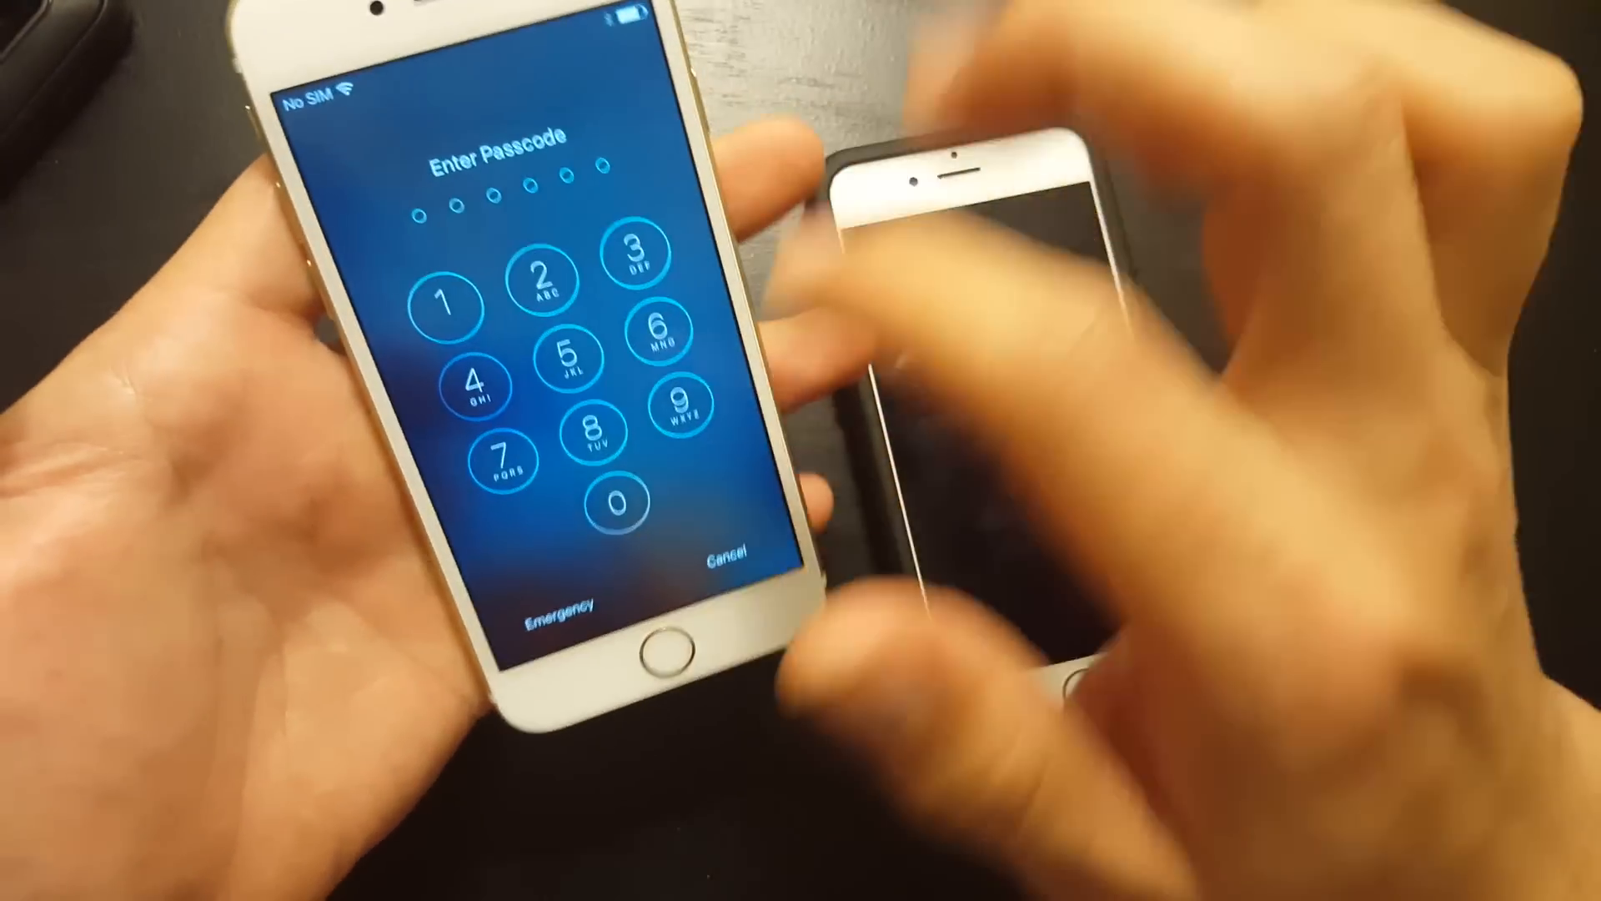
click(516, 411)
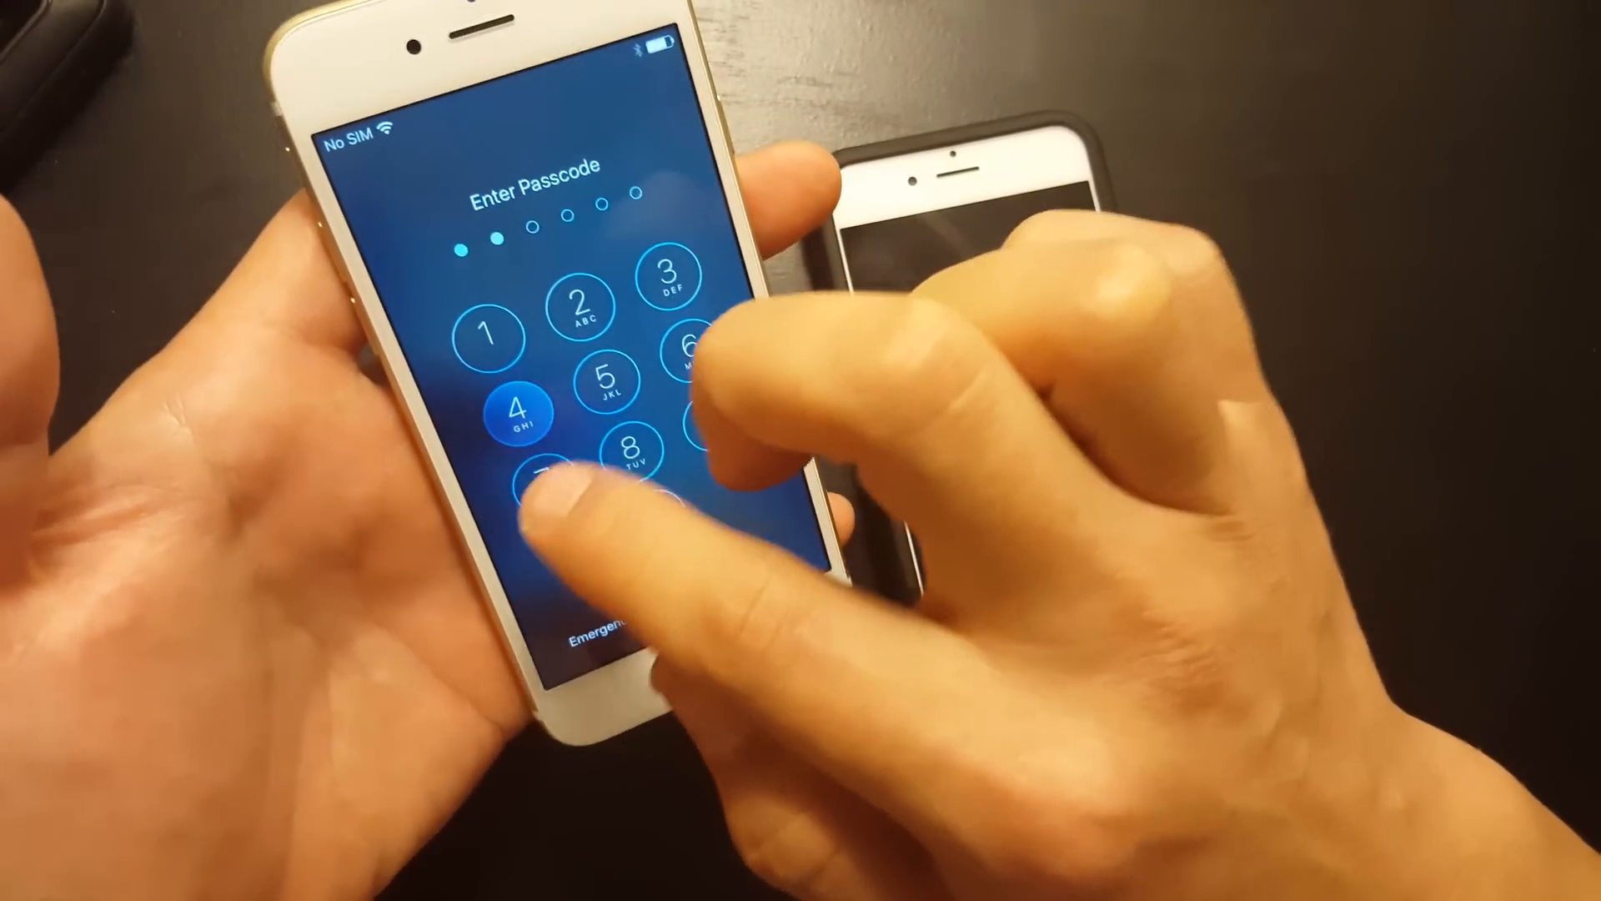